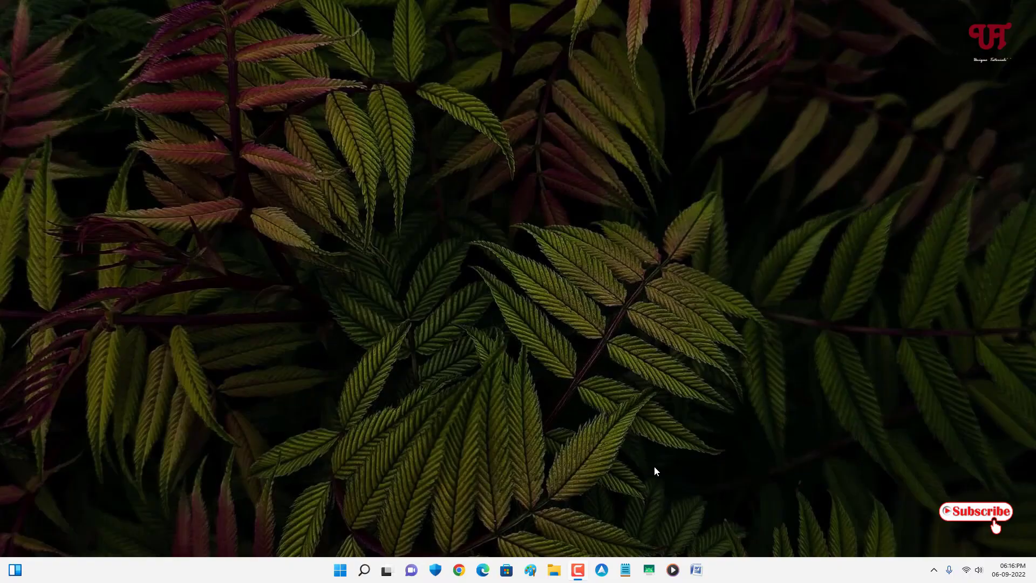
pyautogui.moveTo(653, 459)
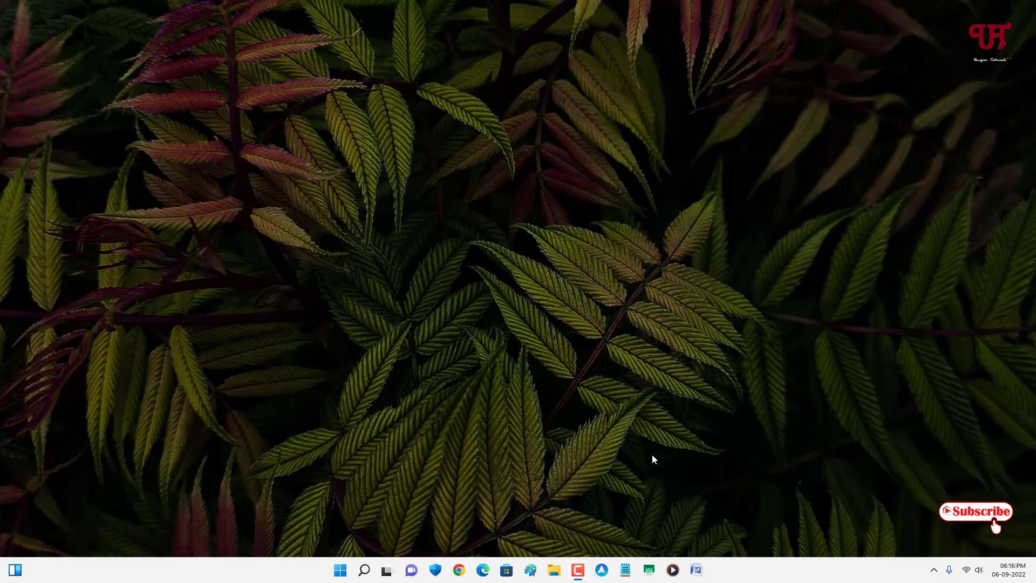
pyautogui.moveTo(551, 386)
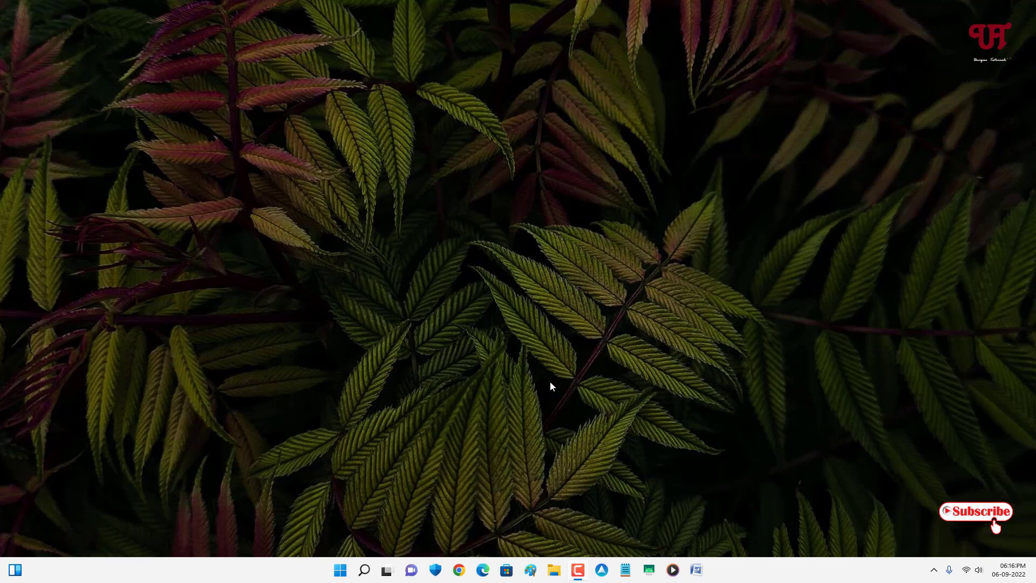
pyautogui.moveTo(512, 400)
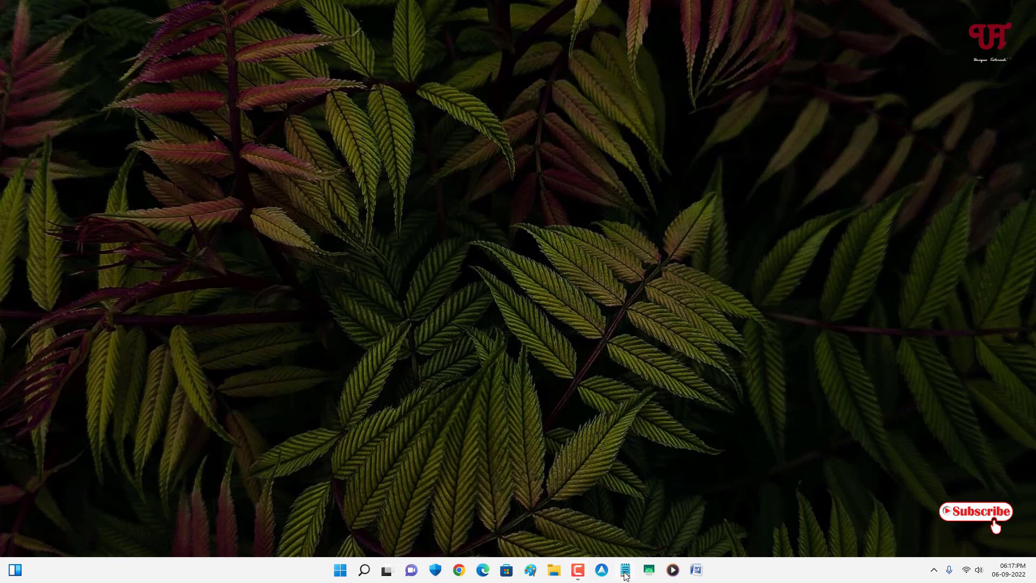
# Launch Notepad from the taskbar and move its window up and to the right
pyautogui.click(624, 570)
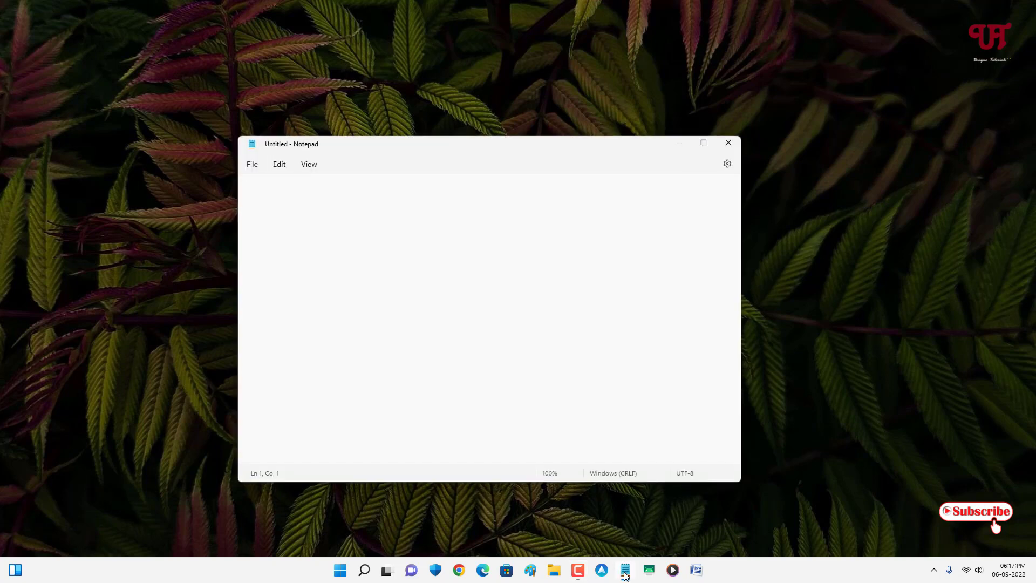
pyautogui.moveTo(661, 420)
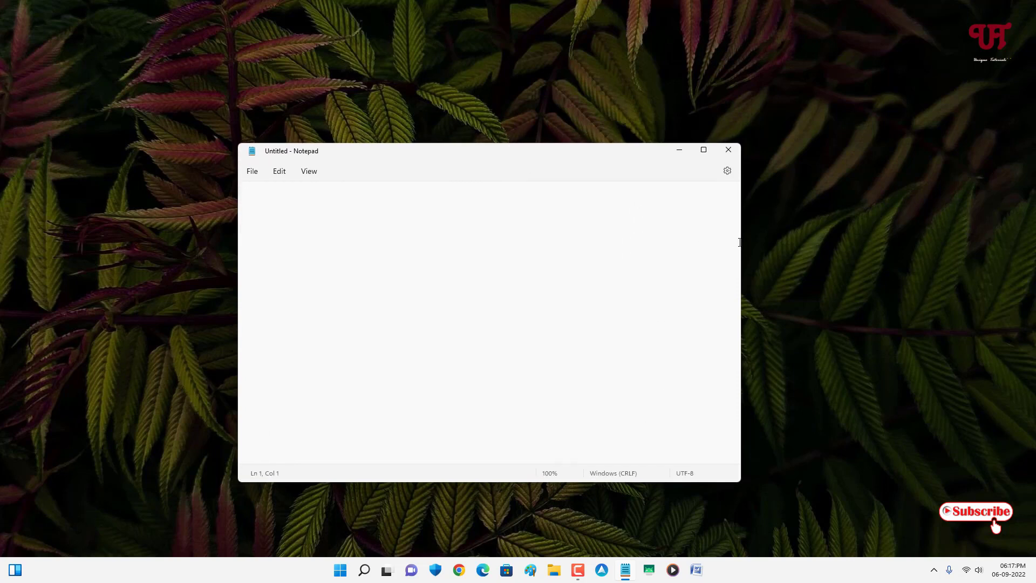
pyautogui.moveTo(740, 236); pyautogui.dragTo(704, 236)
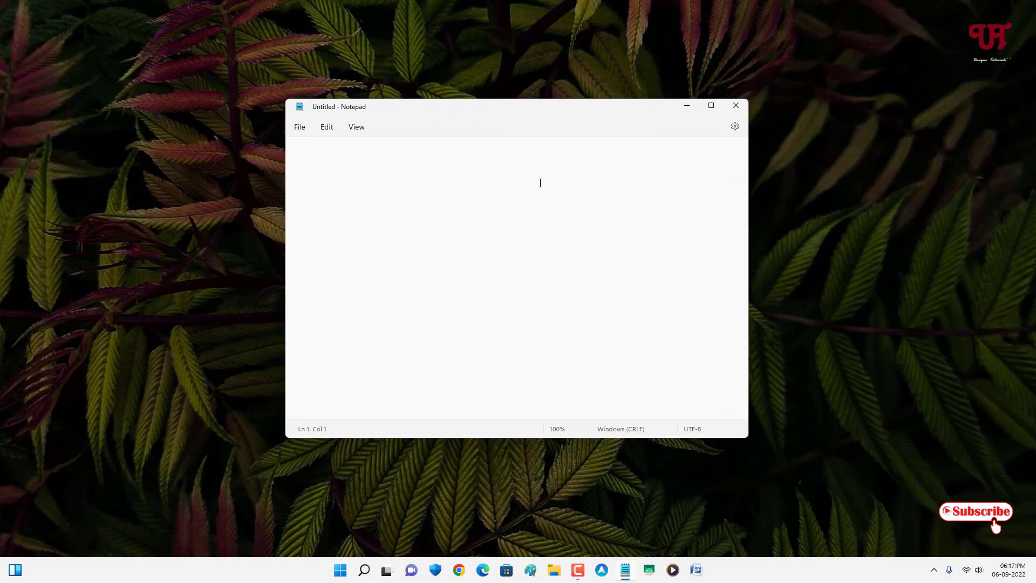
pyautogui.moveTo(565, 216)
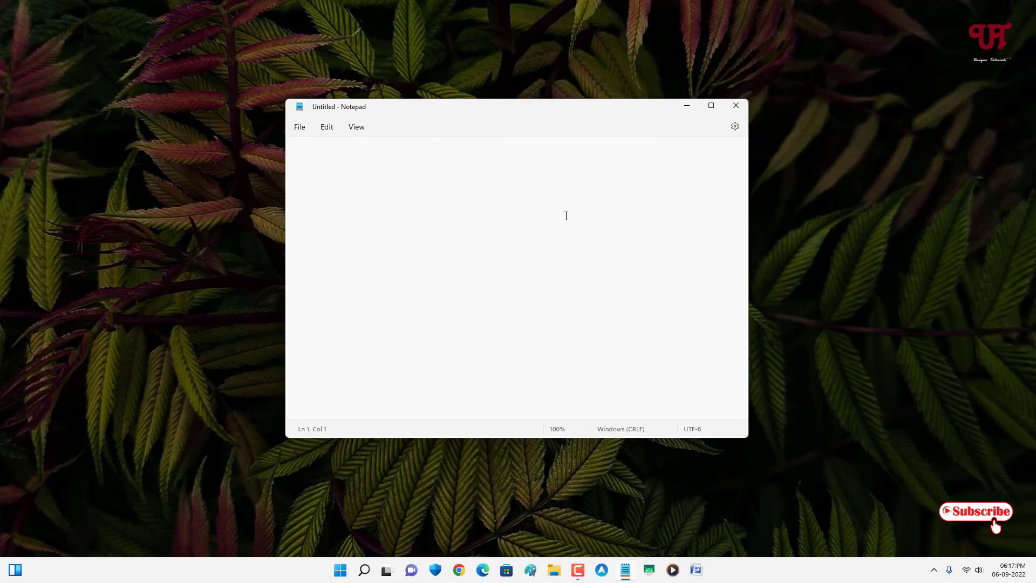
# Focus the Notepad window and open its system menu with Alt+Space to resize
pyautogui.click(566, 216)
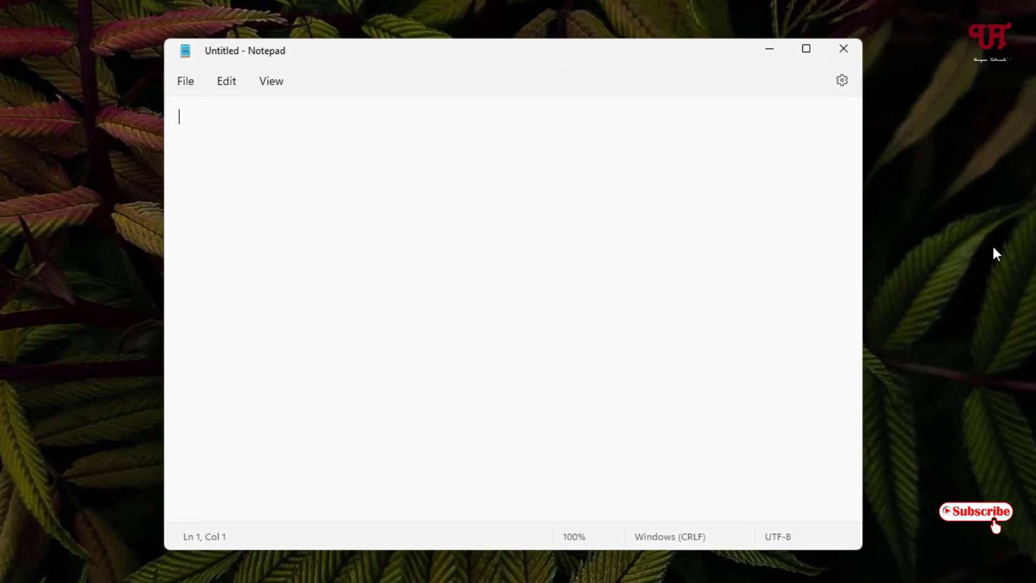
pyautogui.press('Alt+Space')
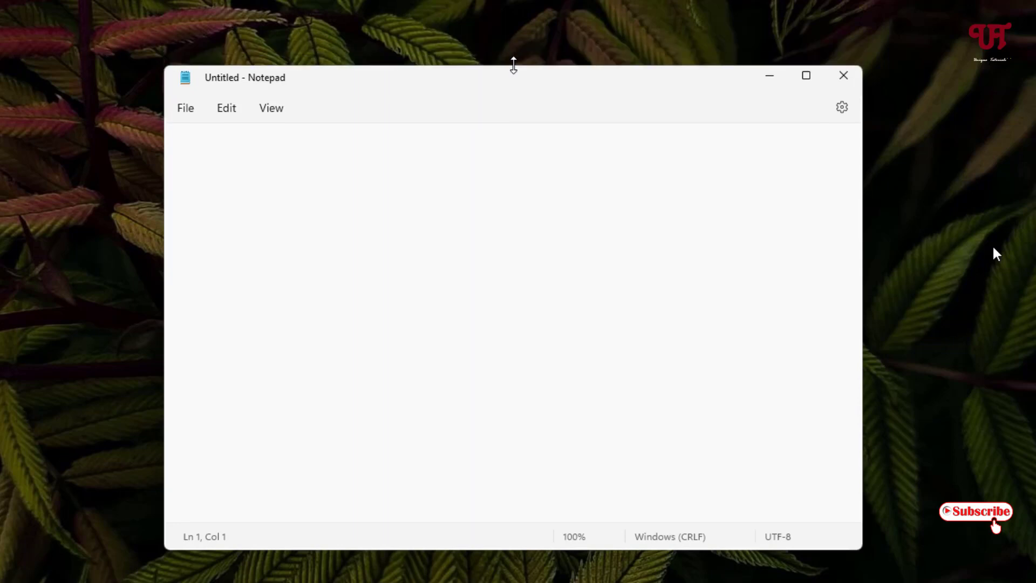
pyautogui.moveTo(513, 64); pyautogui.dragTo(513, 84)
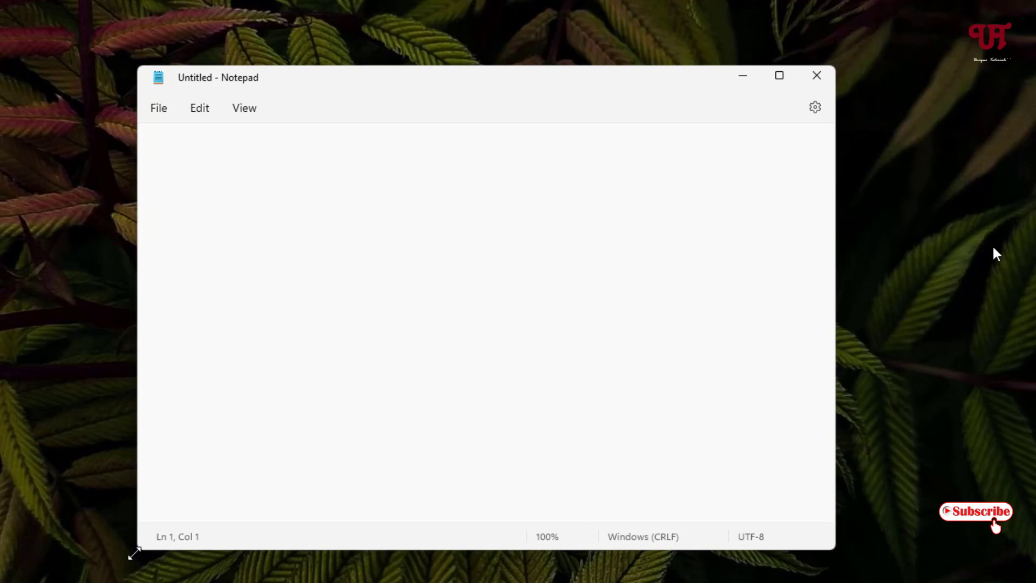
# Pull the window's left edge inward, then close Notepad
pyautogui.moveTo(218, 77); pyautogui.dragTo(245, 77)
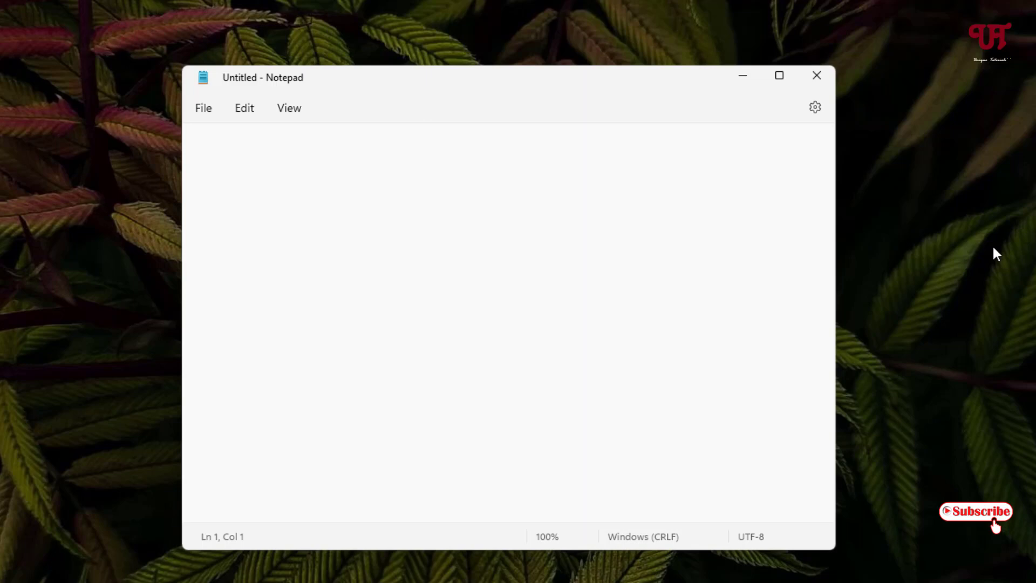
pyautogui.moveTo(838, 98)
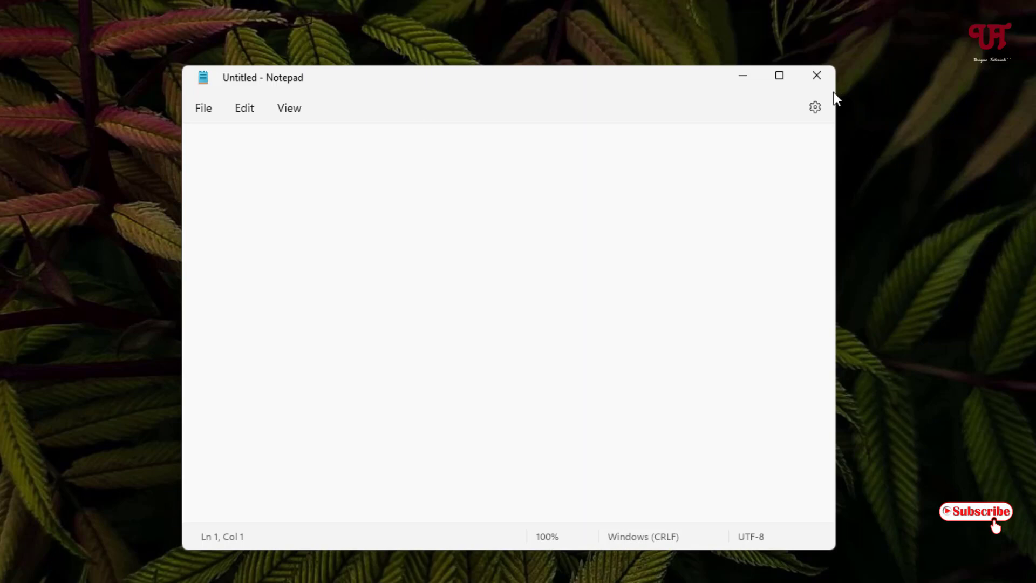
pyautogui.click(816, 75)
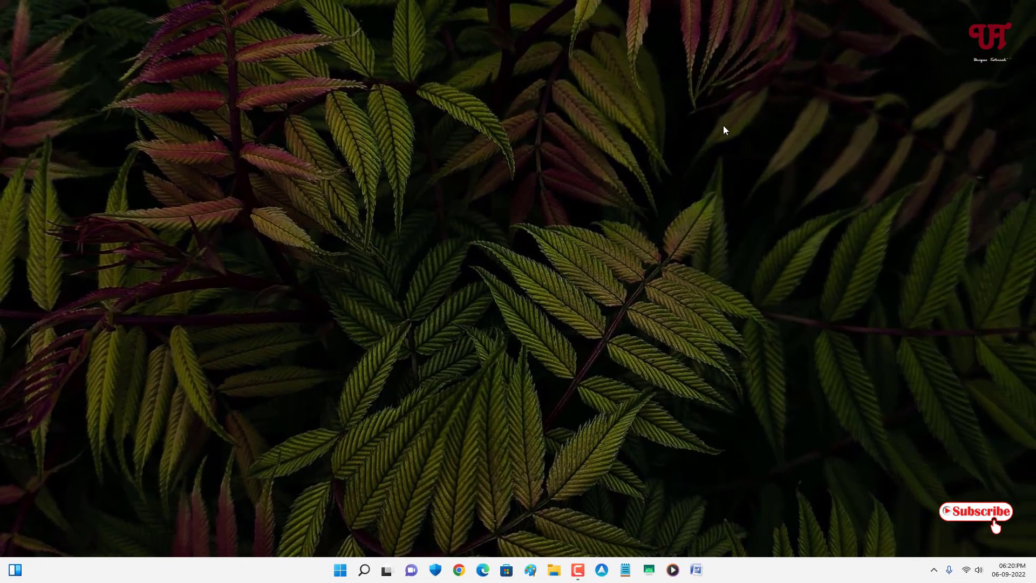